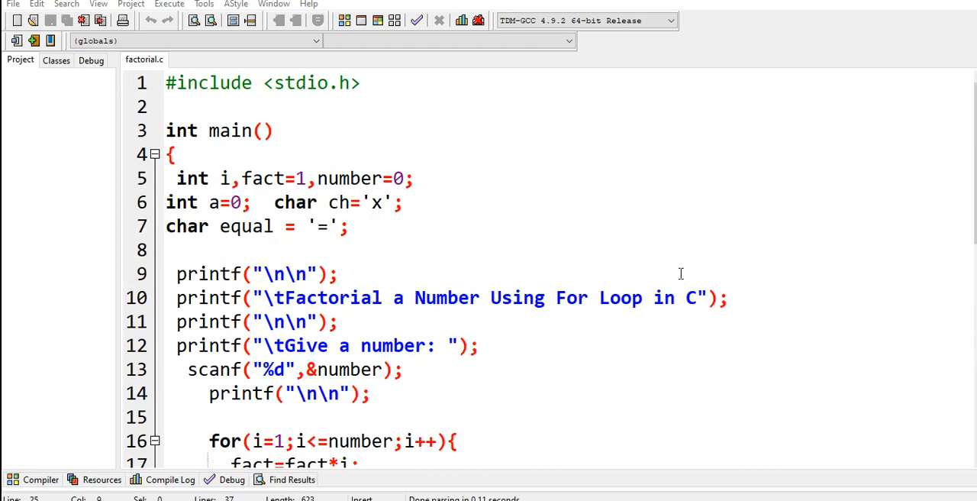
mouse_move(668, 137)
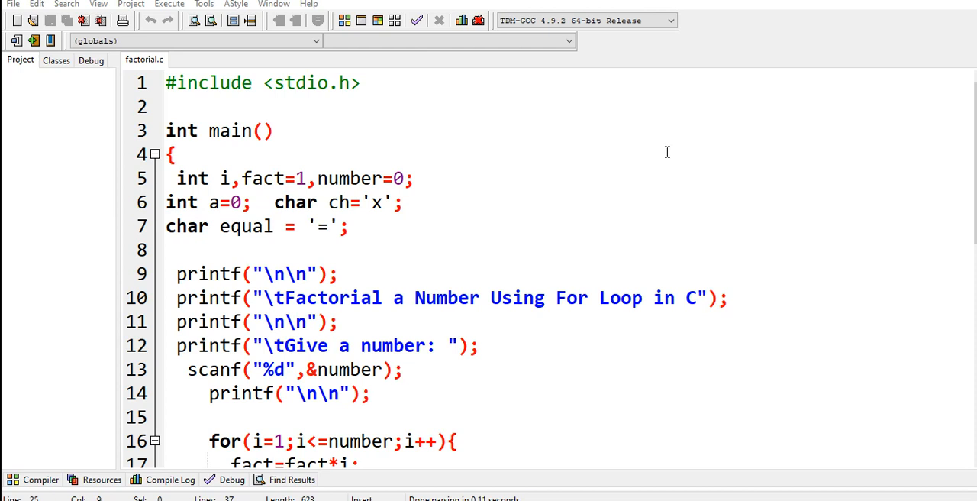
mouse_move(661, 164)
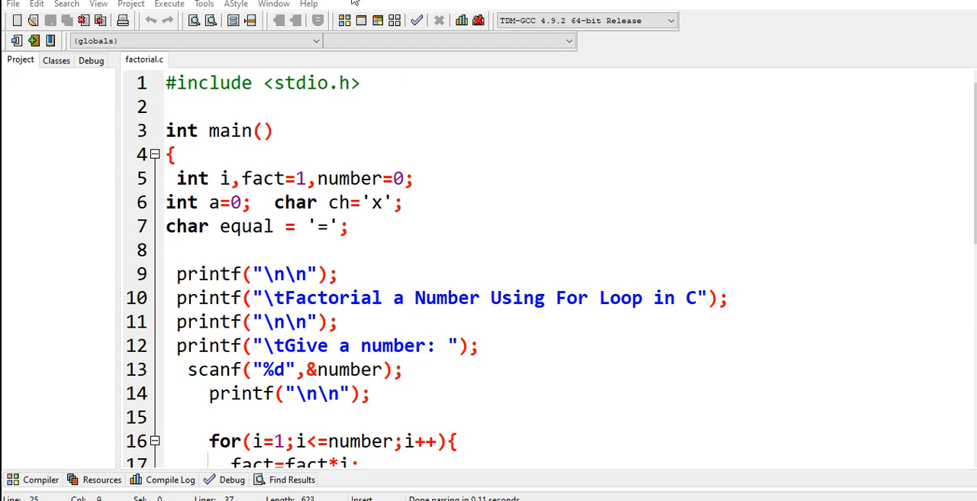
Check the Dev-C++ version and licence information under Help > About, then dismiss it.
click(308, 4)
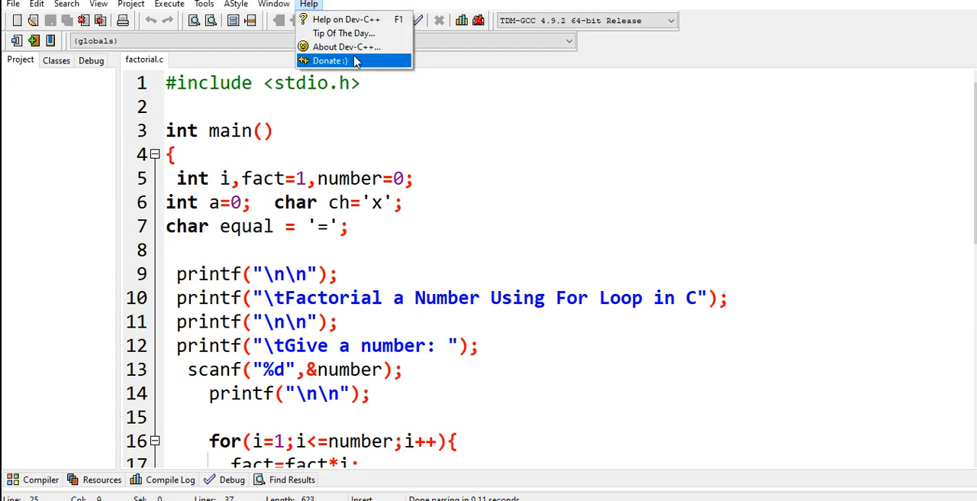
click(348, 46)
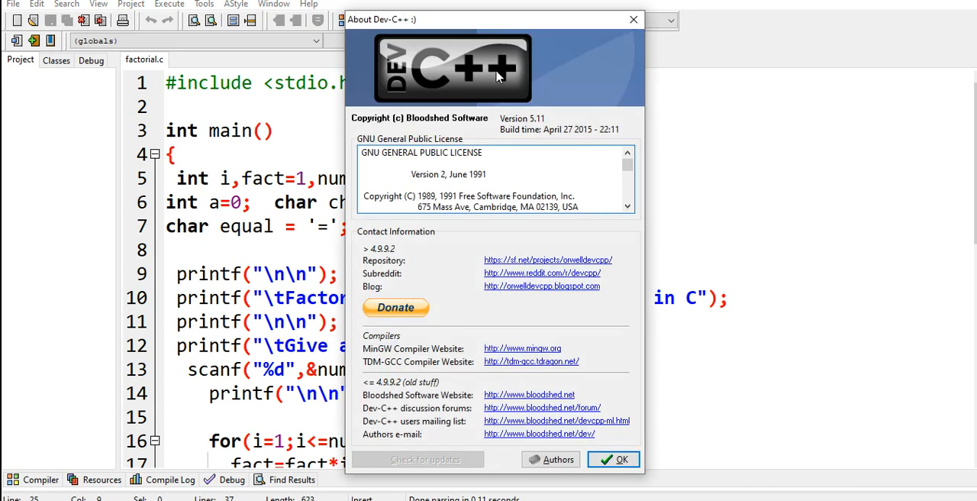
mouse_move(603, 418)
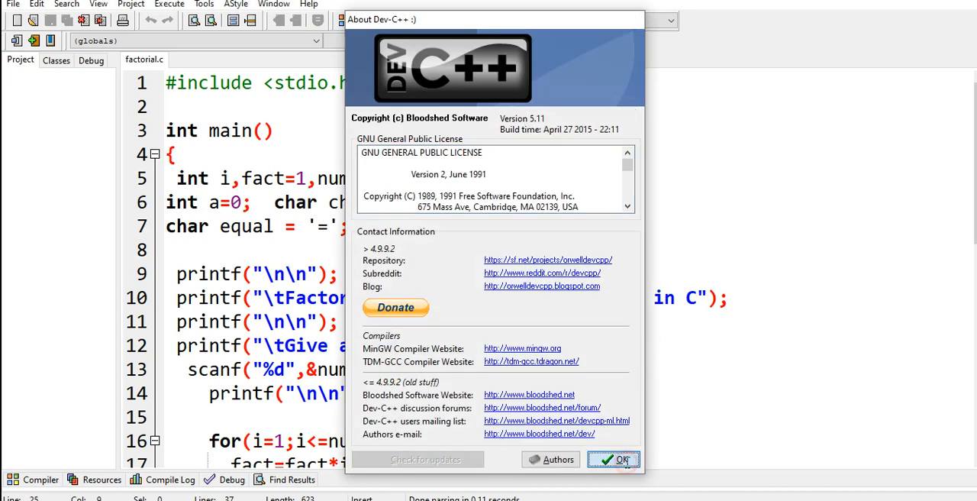
click(613, 457)
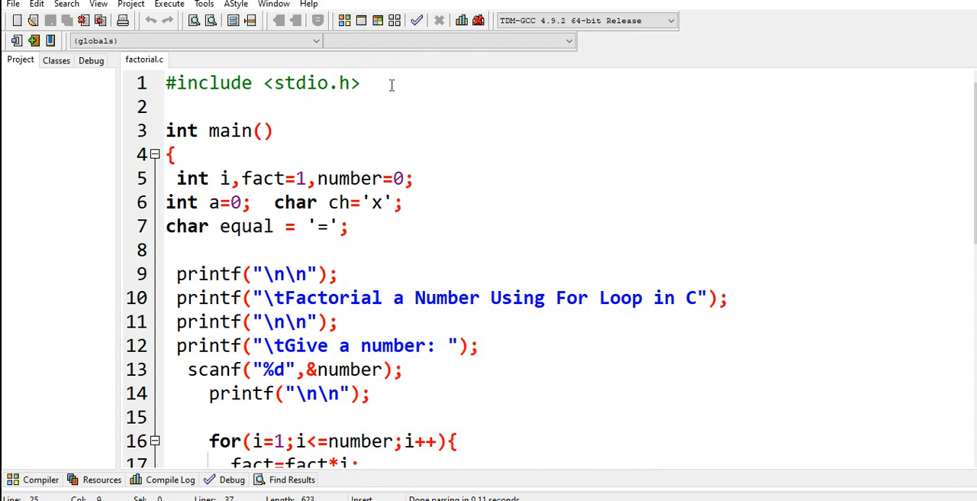
Review the stdio.h include, the int main() line and its opening brace.
click(220, 154)
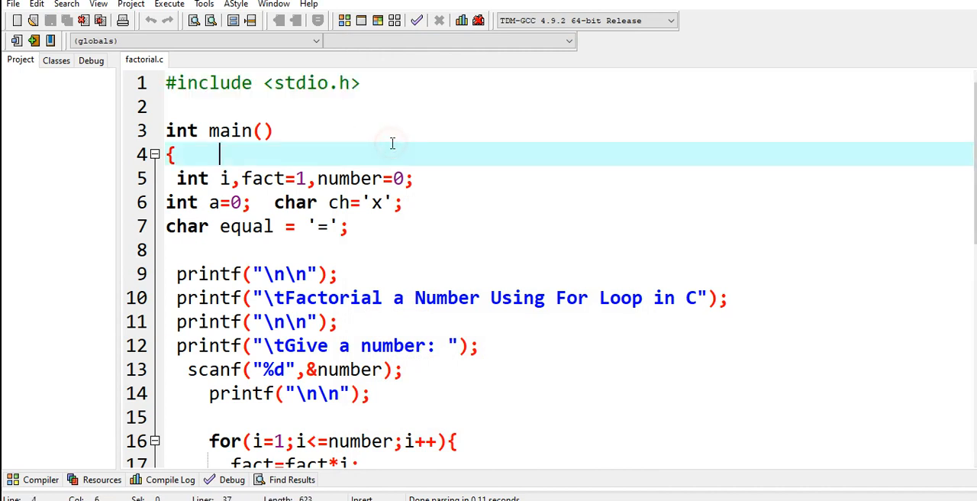
double_click(302, 82)
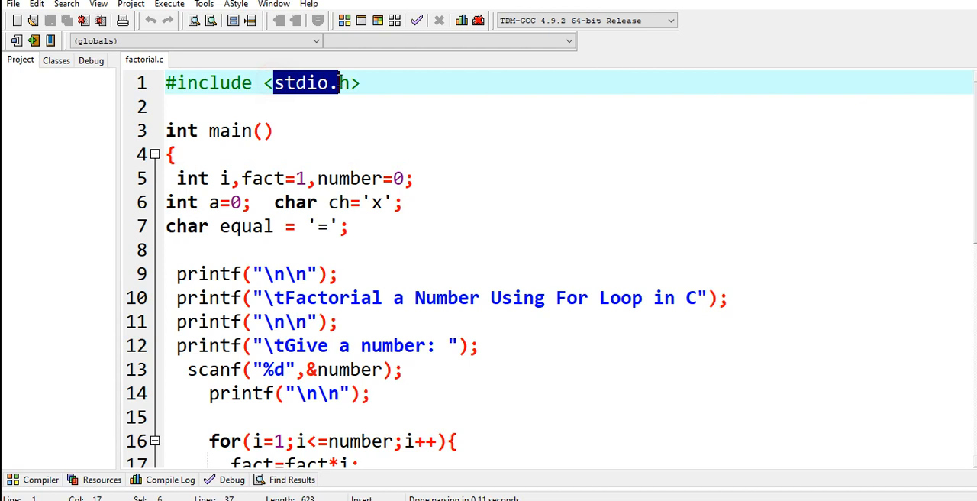
click(314, 131)
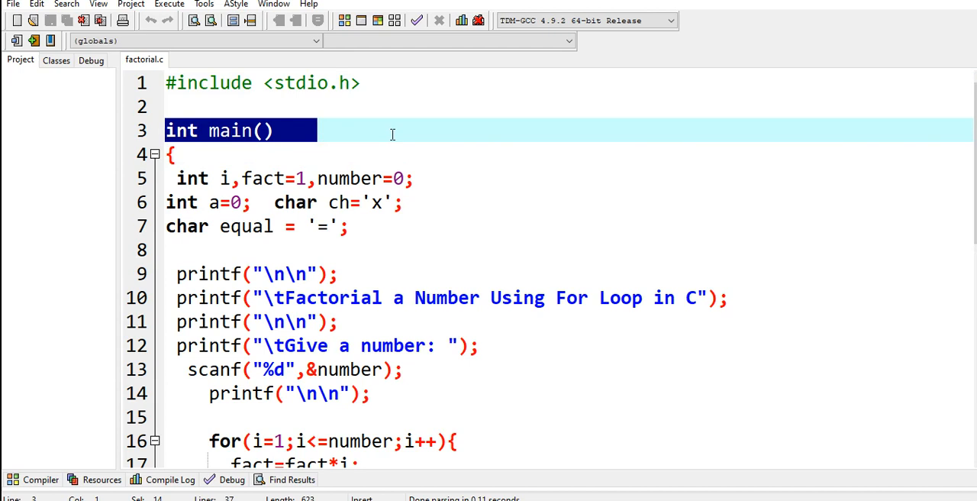
click(210, 155)
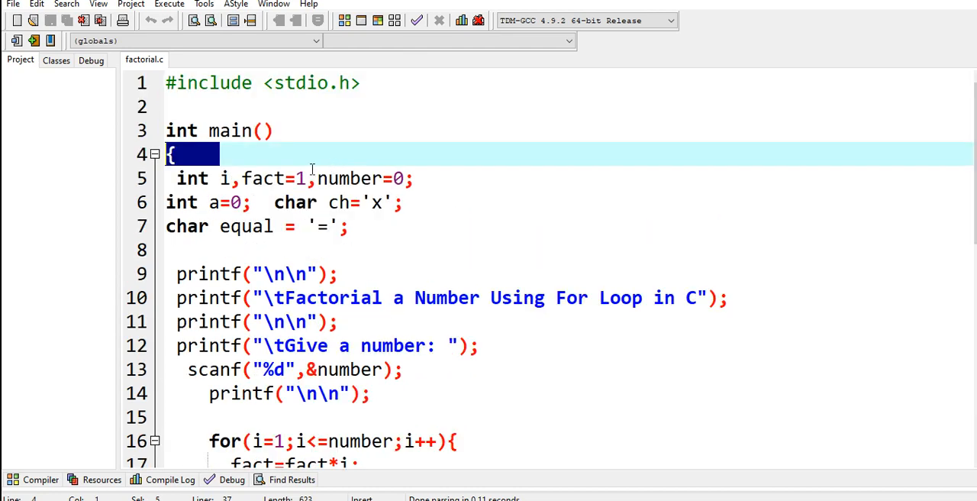
mouse_move(197, 183)
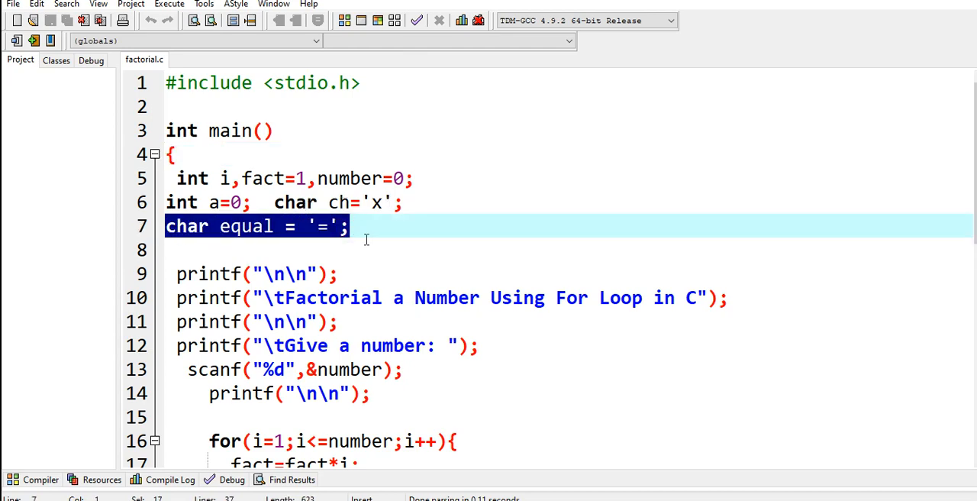
Review the title printf, the newline printf and the prompt/scanf lines in main.
scroll(down, 3)
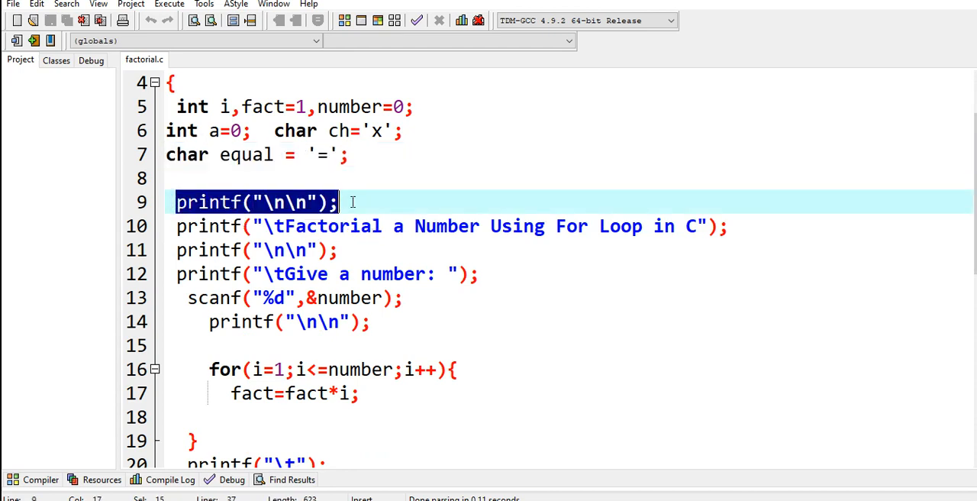
click(176, 226)
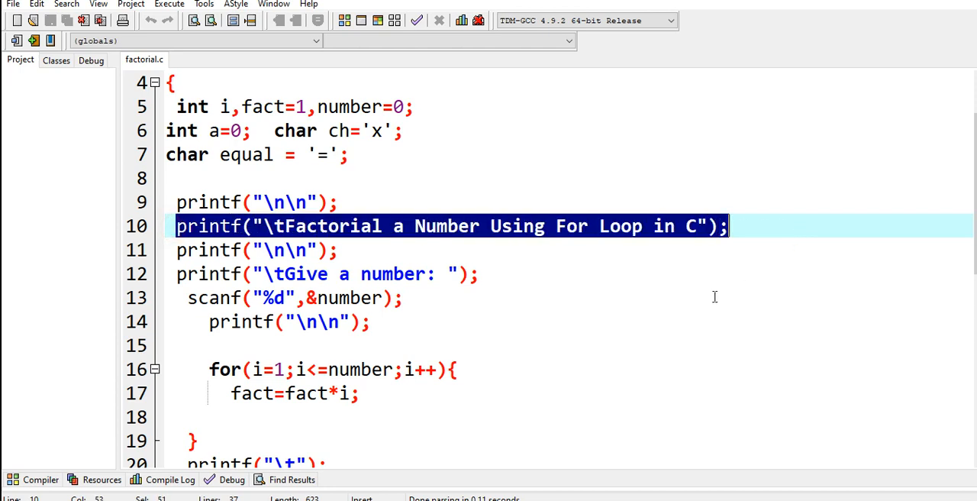
click(287, 226)
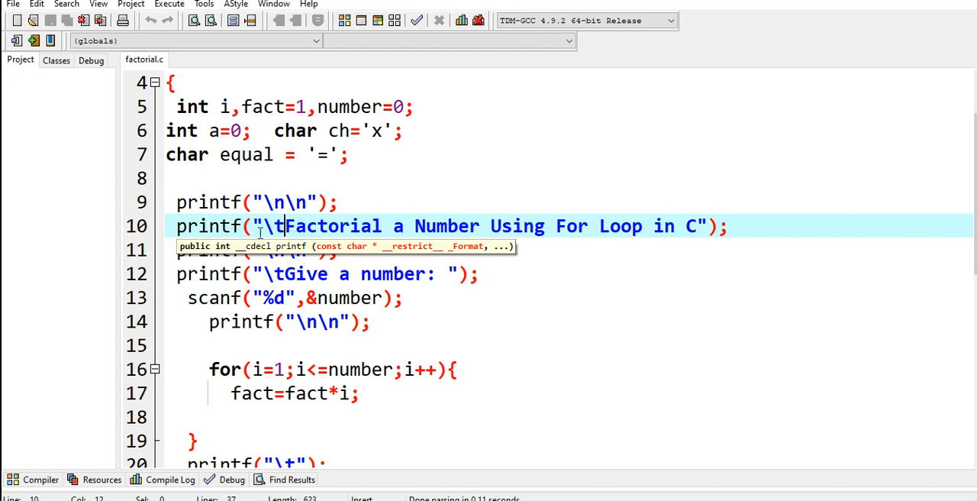
mouse_move(365, 259)
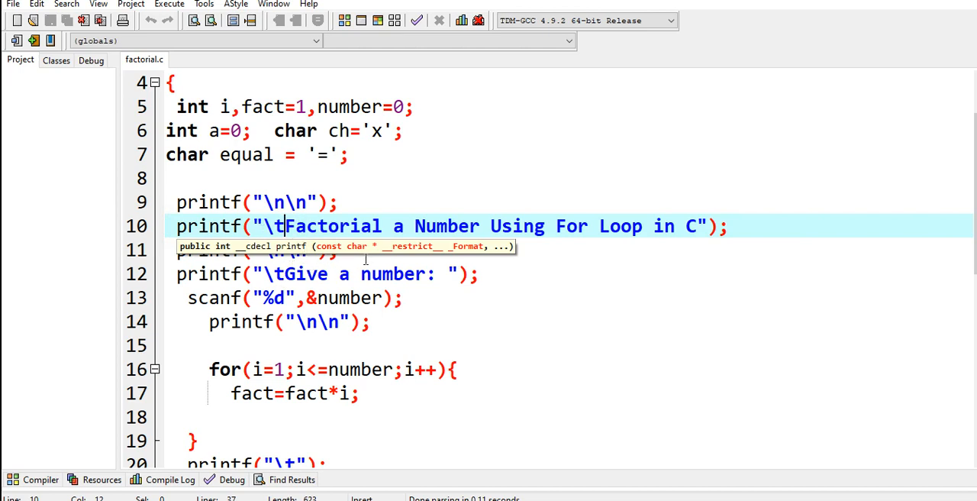
click(252, 250)
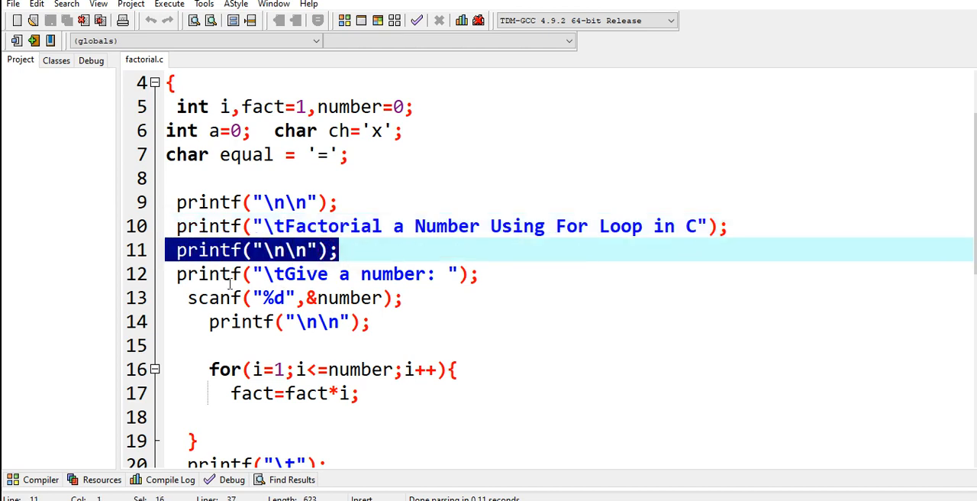
click(176, 273)
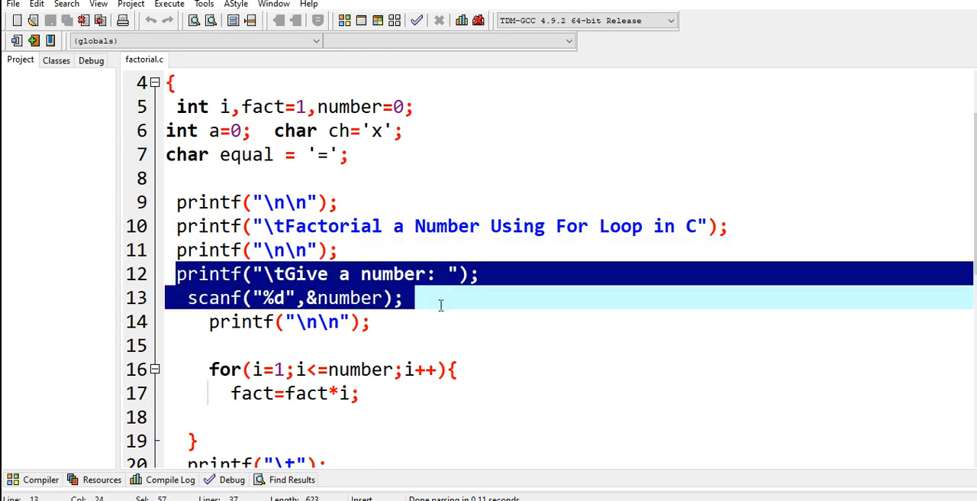
scroll(down, 3)
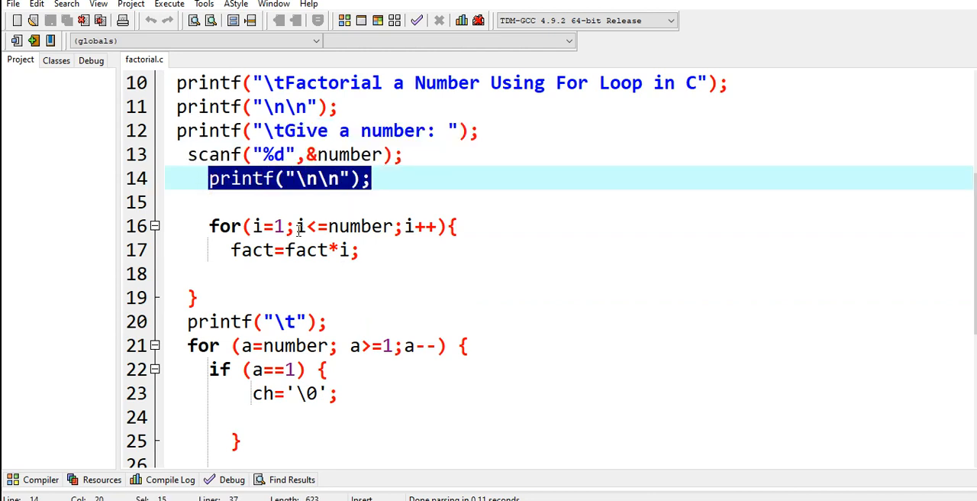
mouse_move(411, 221)
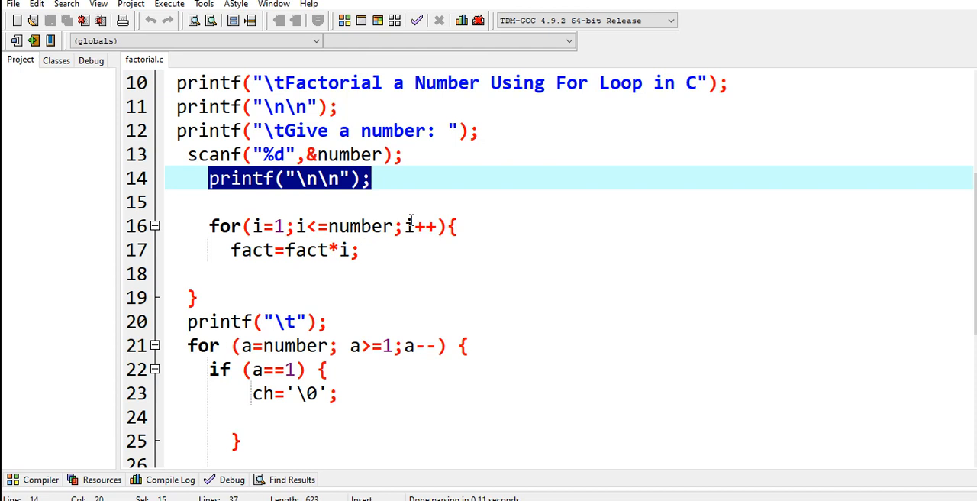
mouse_move(293, 251)
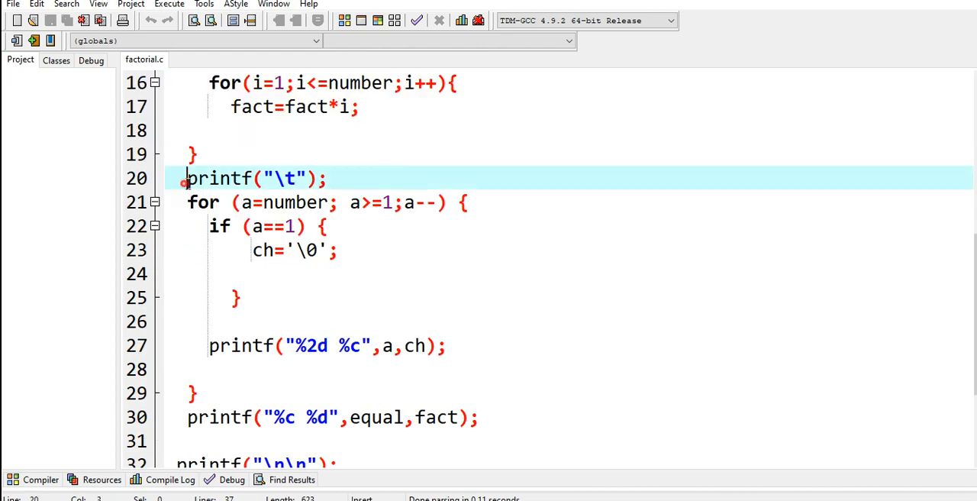
Edit the tab printf line before the loop with '=' and look over the loop code.
triple_click(256, 177)
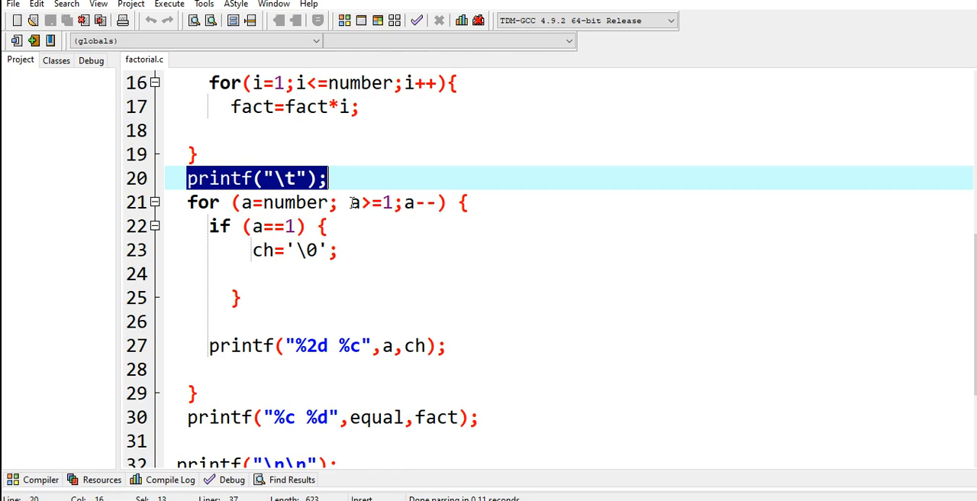
mouse_move(312, 217)
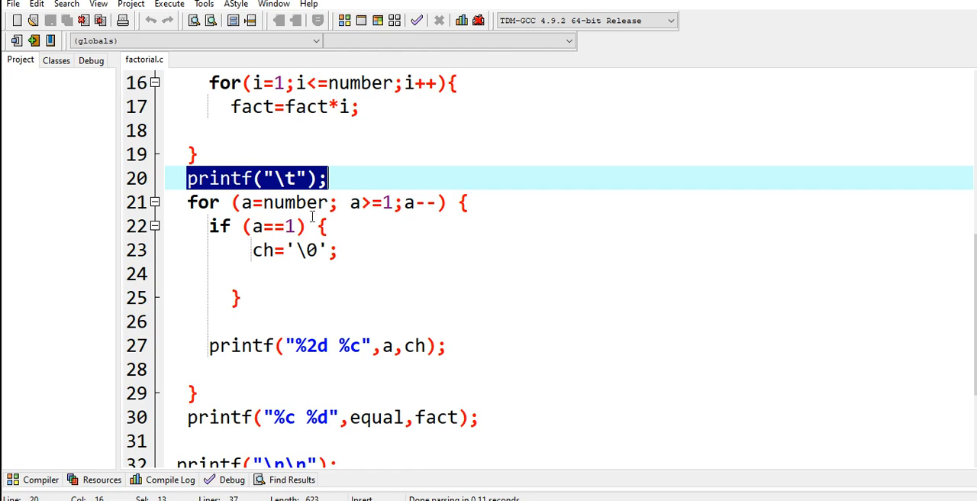
mouse_move(398, 214)
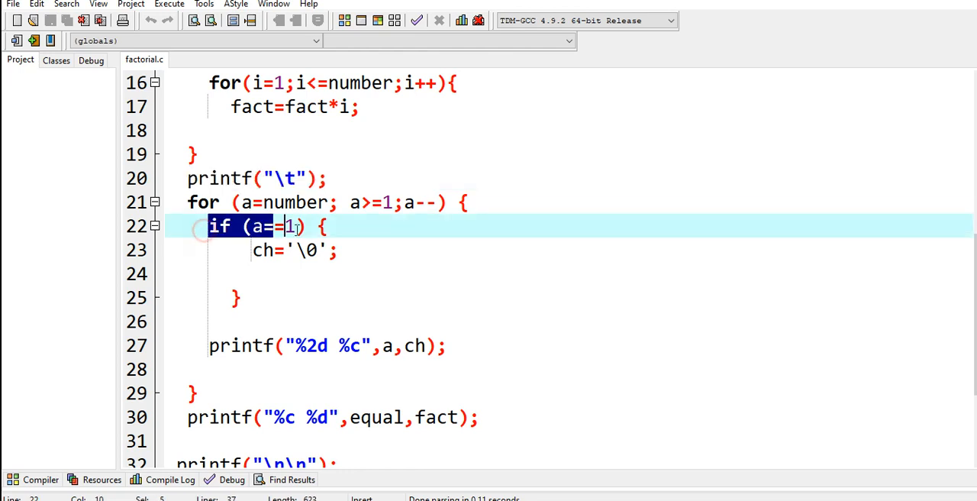
text(=)
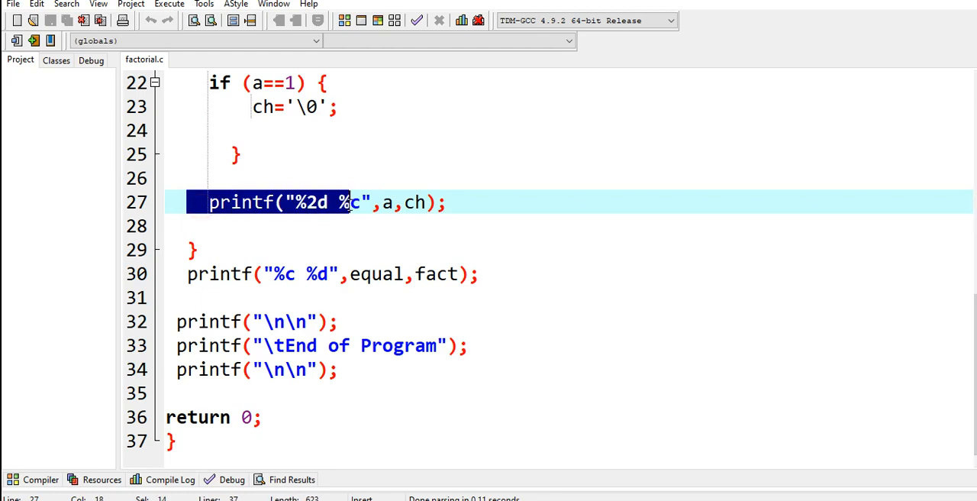
mouse_move(357, 214)
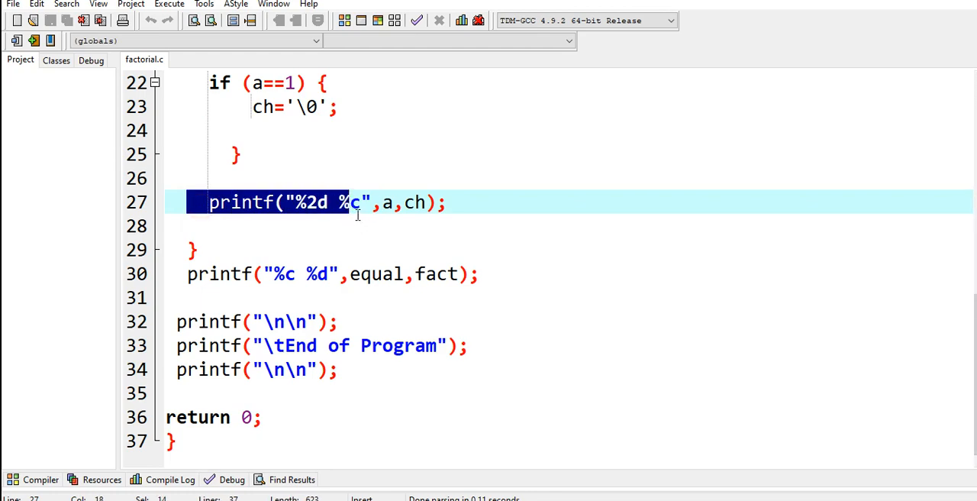
scroll(up, 3)
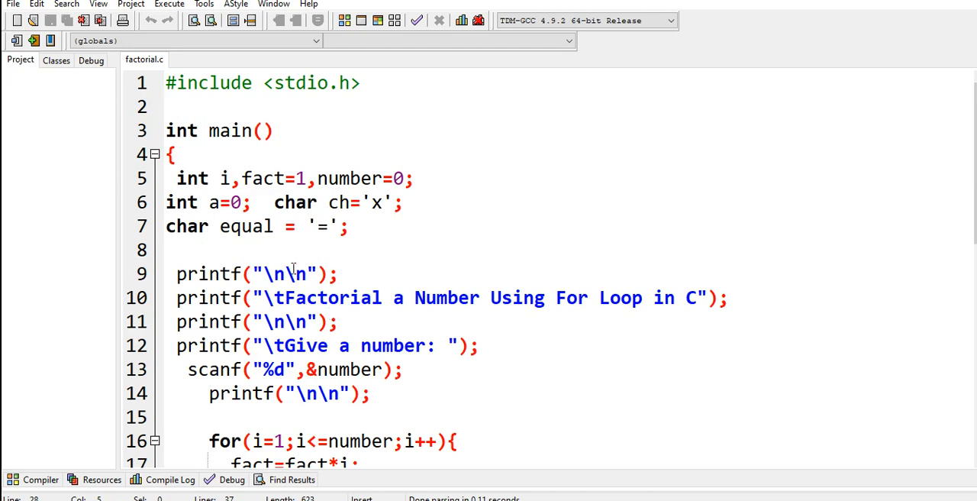
scroll(down, 3)
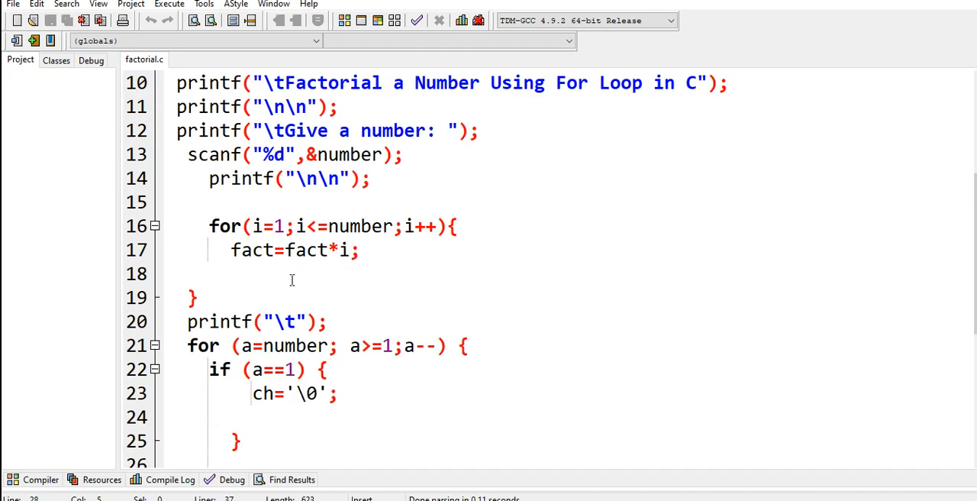
scroll(down, 3)
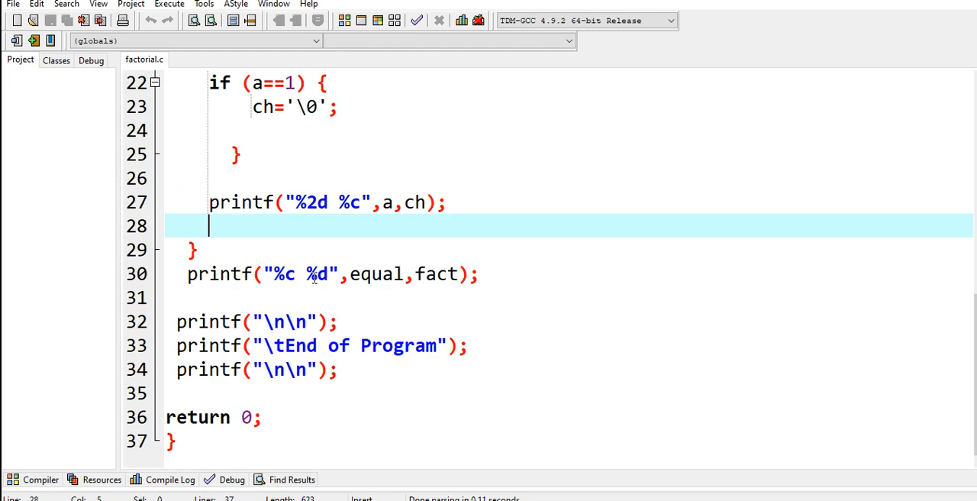
scroll(up, 3)
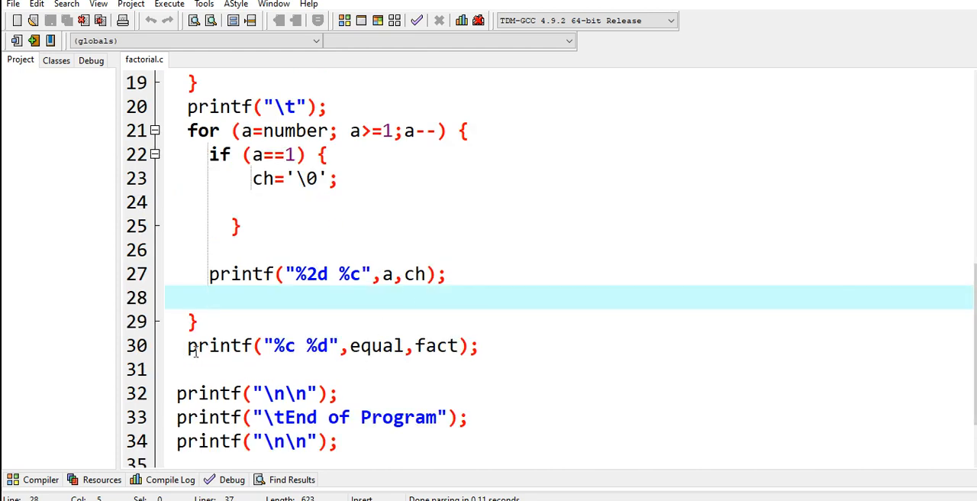
scroll(down, 3)
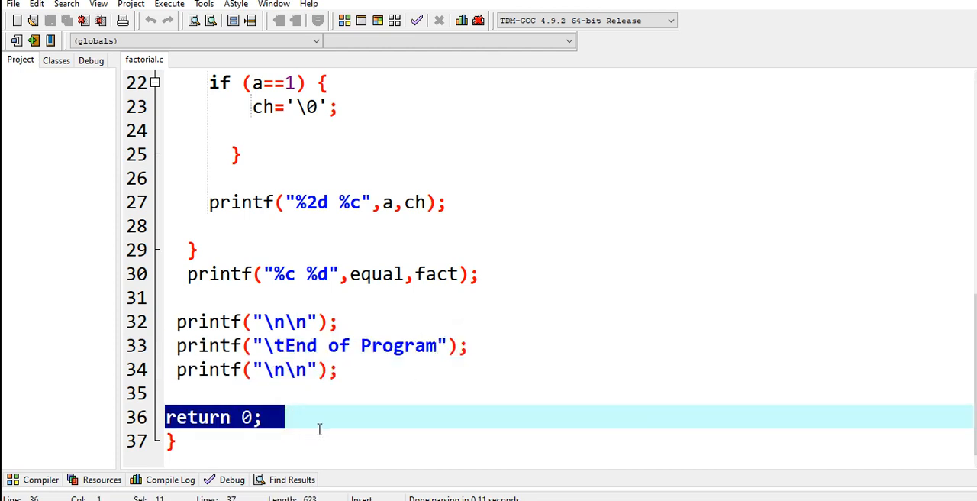
Check the closing lines, then compile and run factorial.c with input 5 giving 5 x 4 x 3 x 2 x 1 = 120.
click(171, 439)
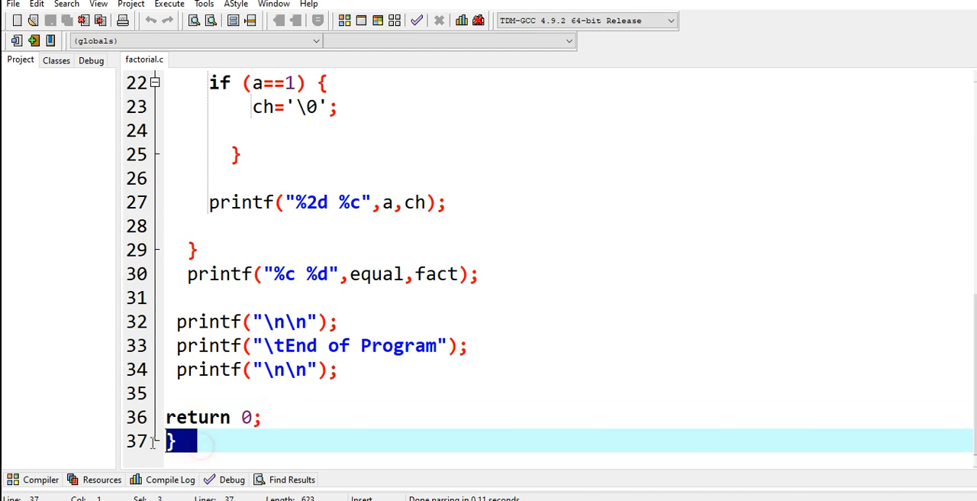
scroll(up, 3)
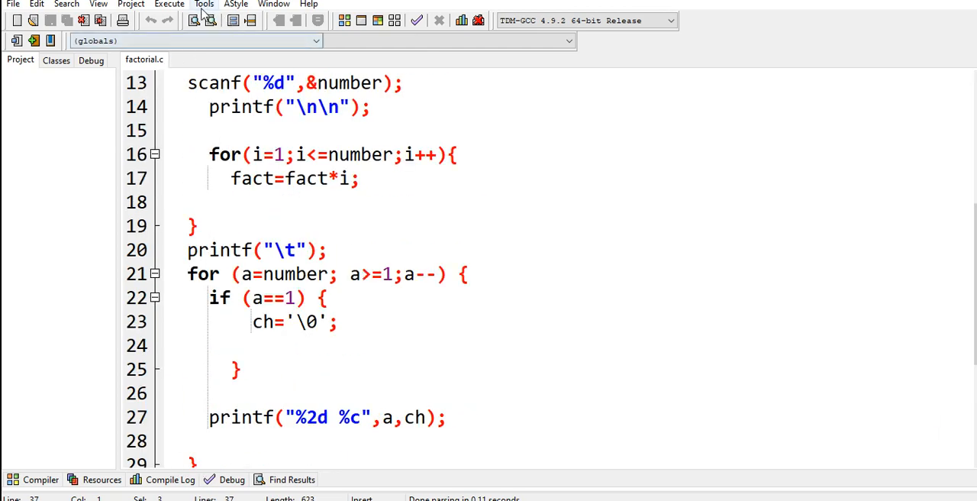
scroll(down, 3)
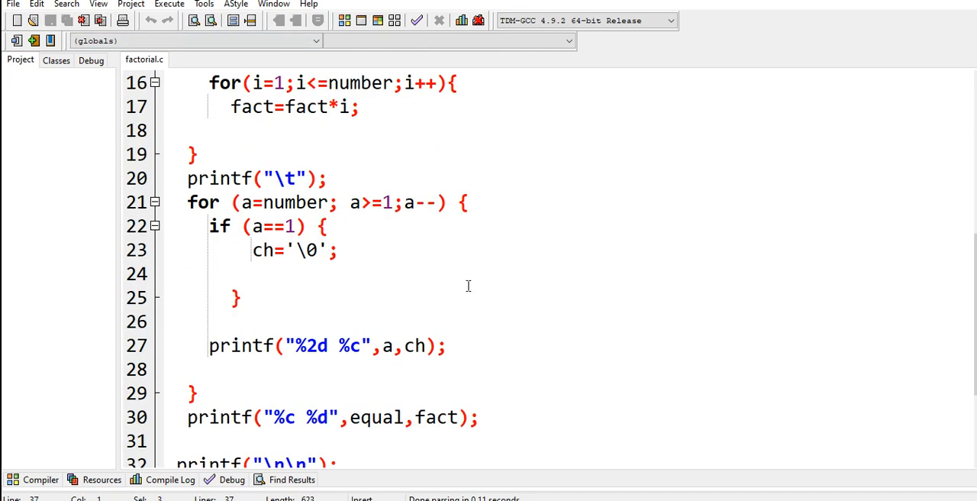
scroll(up, 3)
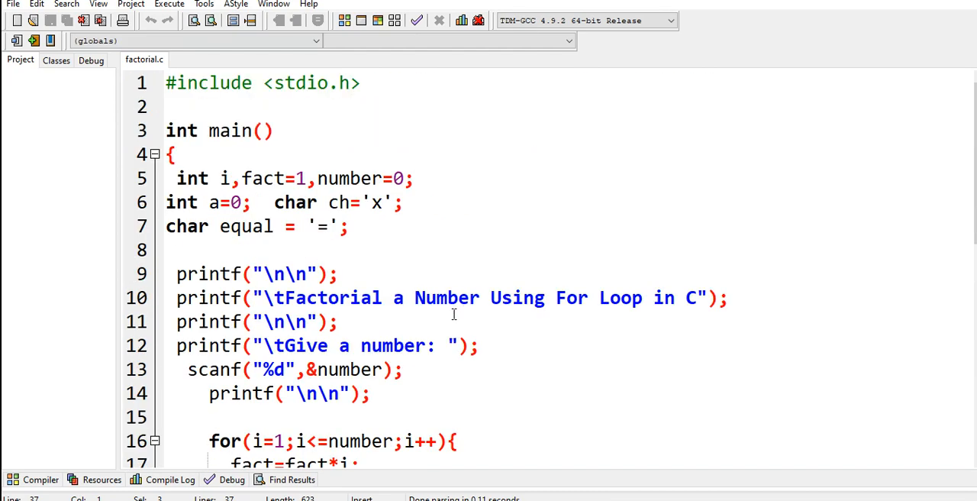
mouse_move(168, 5)
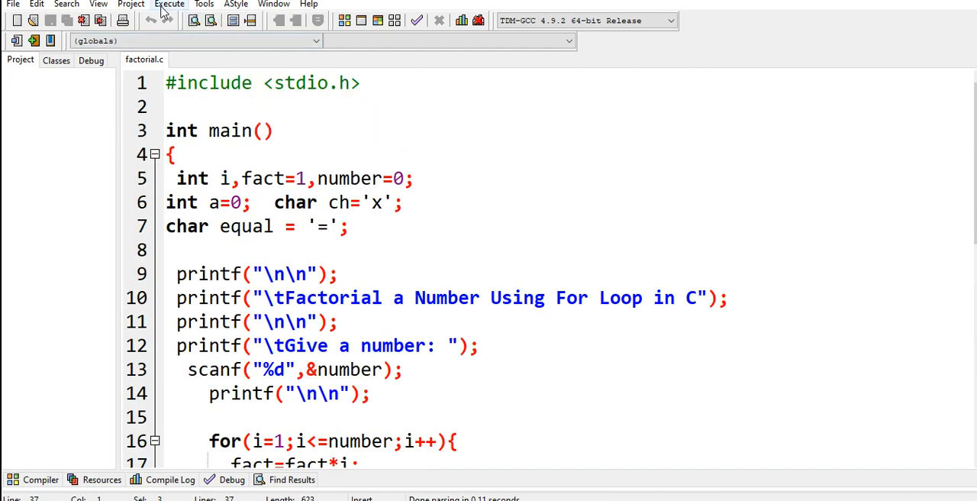
click(168, 5)
text(5)
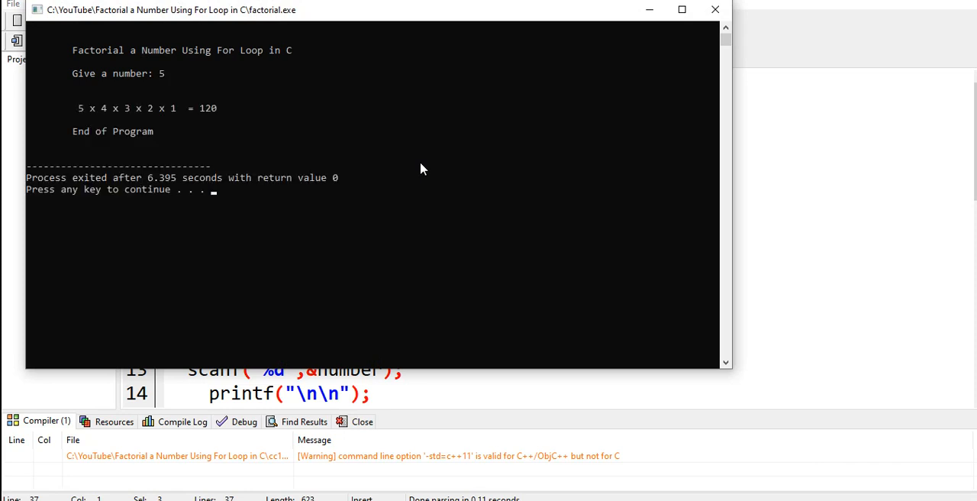
mouse_move(104, 122)
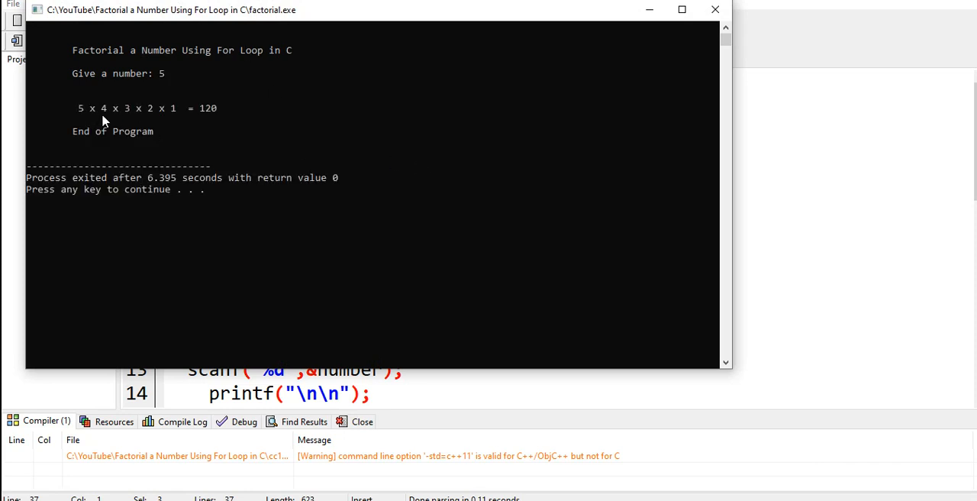
mouse_move(169, 122)
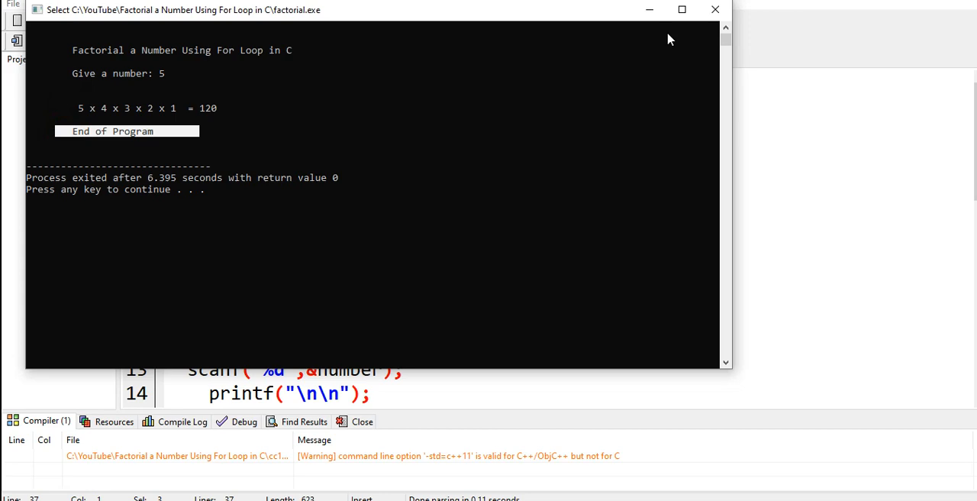
click(170, 5)
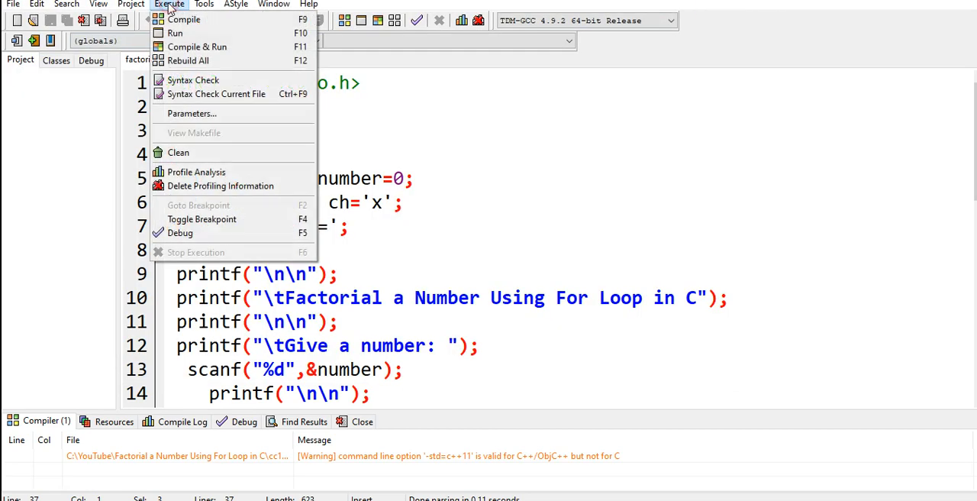
Compile and run again with input 7, printing 7 x 6 x 5 x 4 x 3 x 2 x 1 = 5040.
click(174, 34)
text(7)
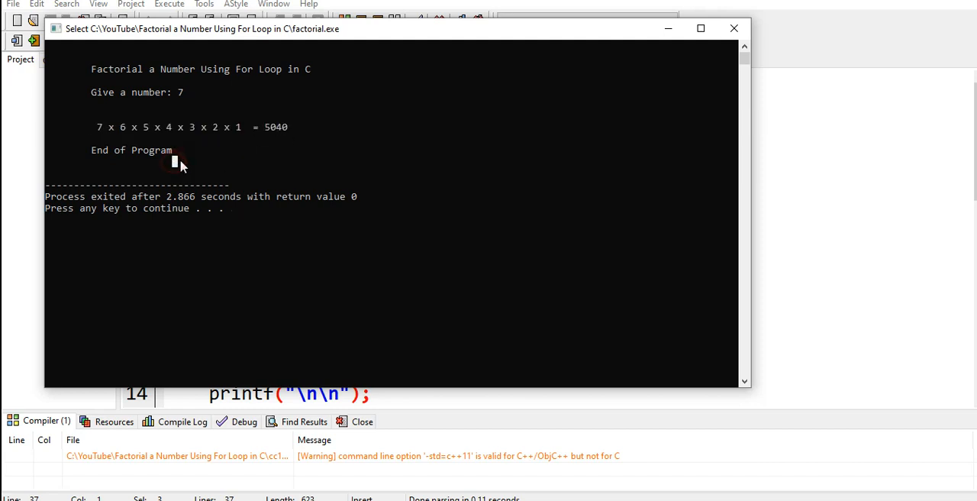
mouse_move(275, 146)
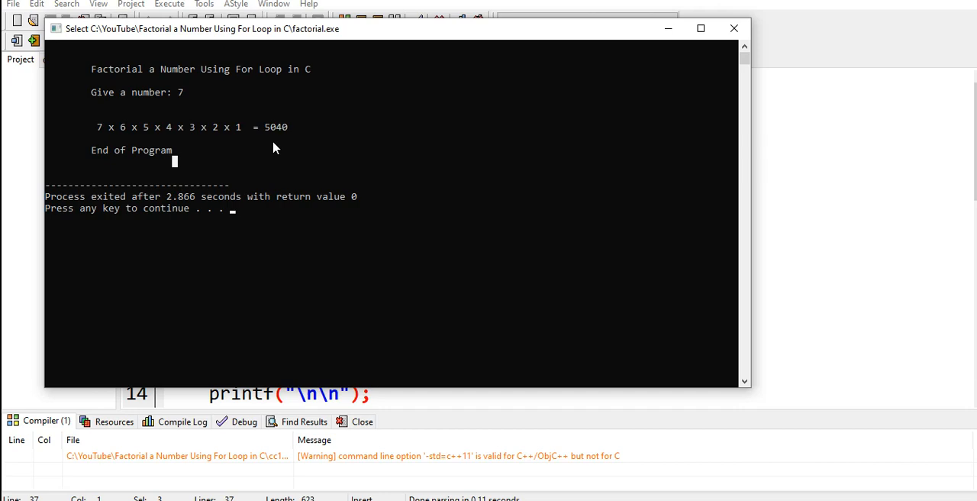
mouse_move(760, 27)
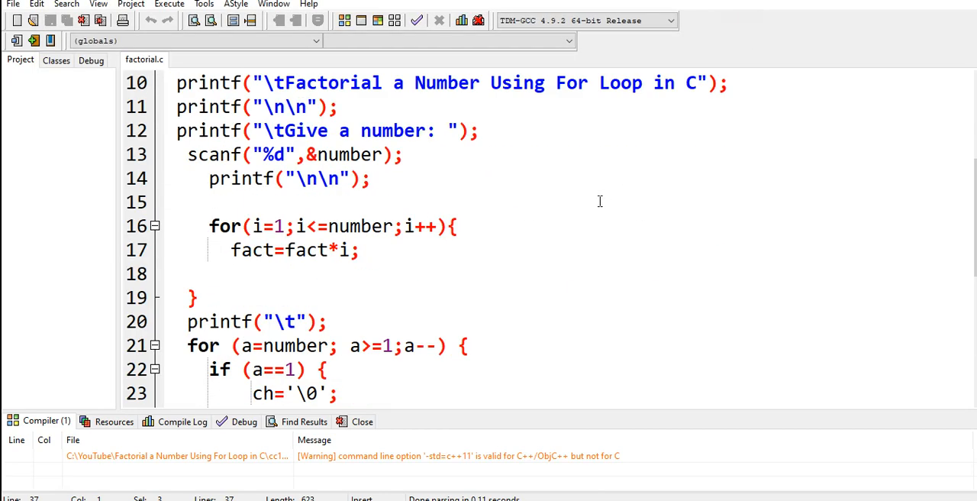
scroll(up, 3)
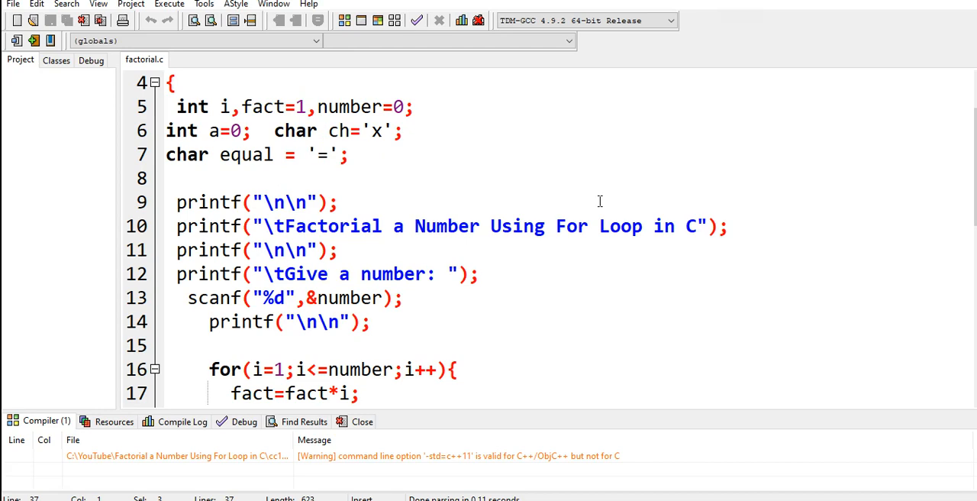
scroll(up, 3)
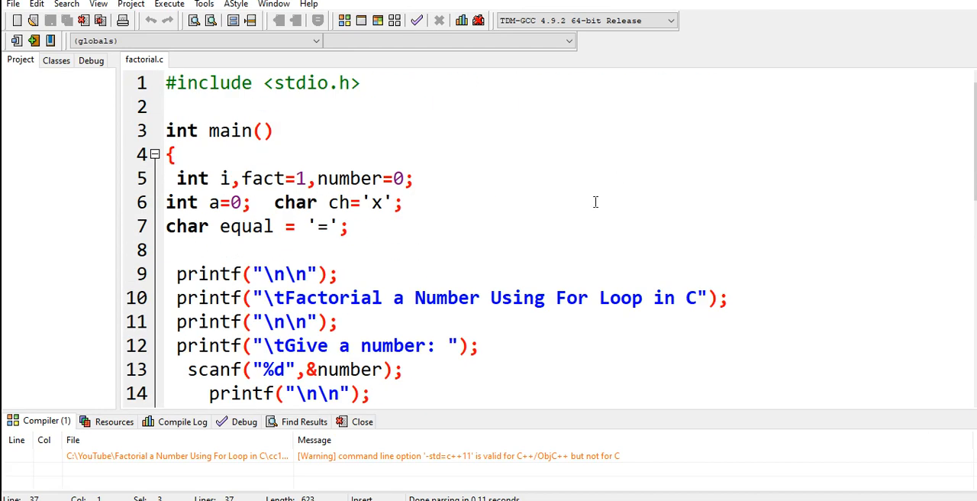
click(580, 131)
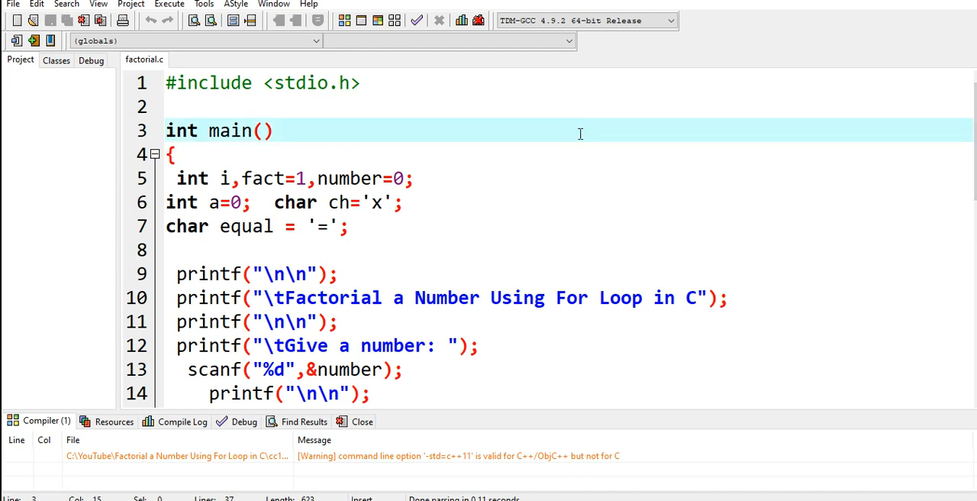
mouse_move(590, 172)
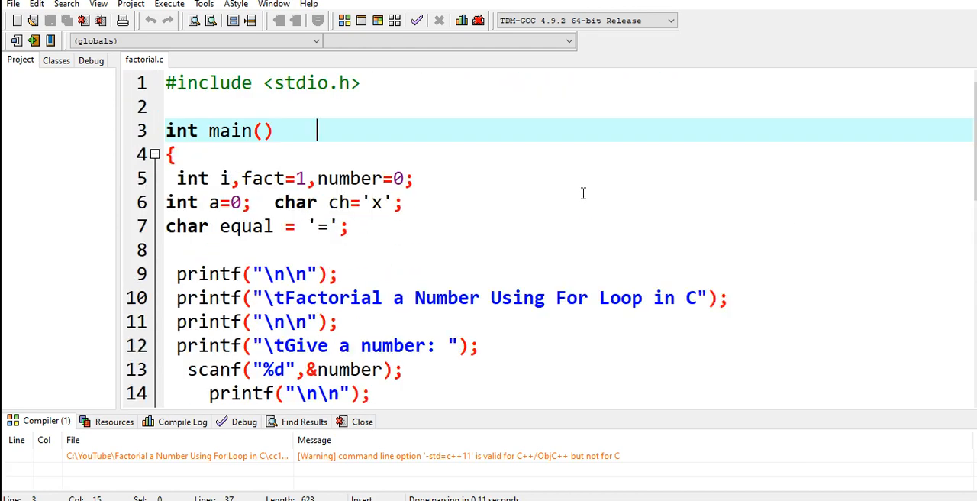
scroll(down, 3)
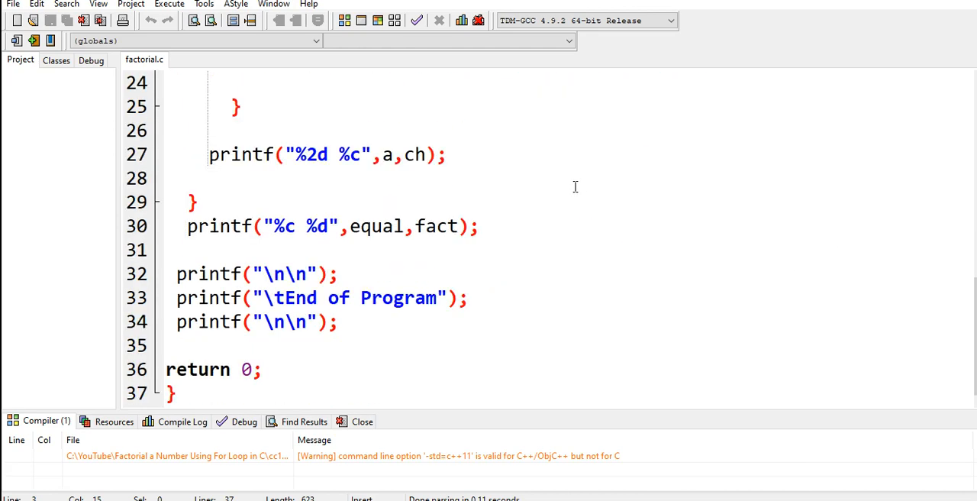
scroll(up, 3)
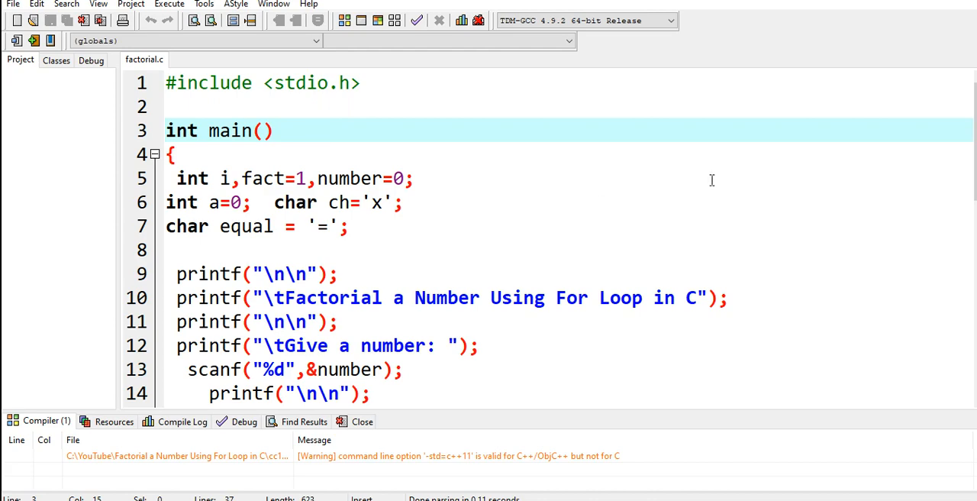
mouse_move(898, 106)
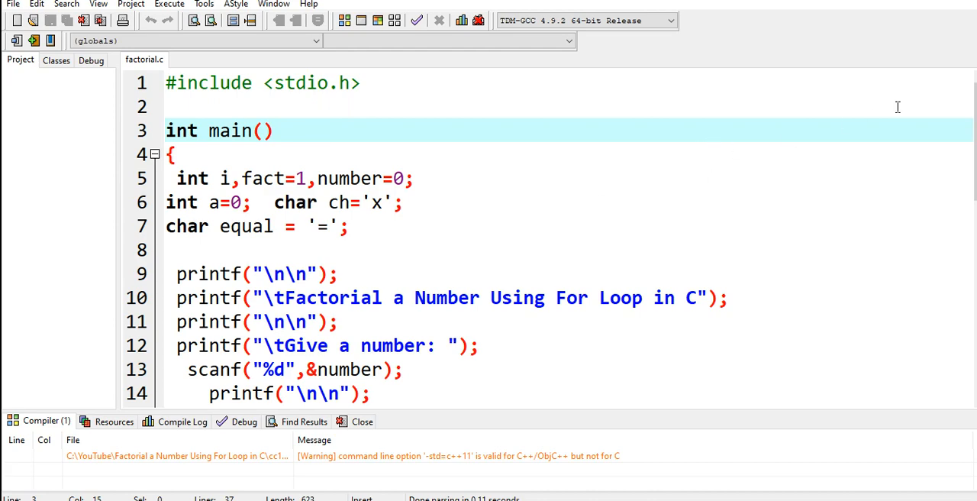